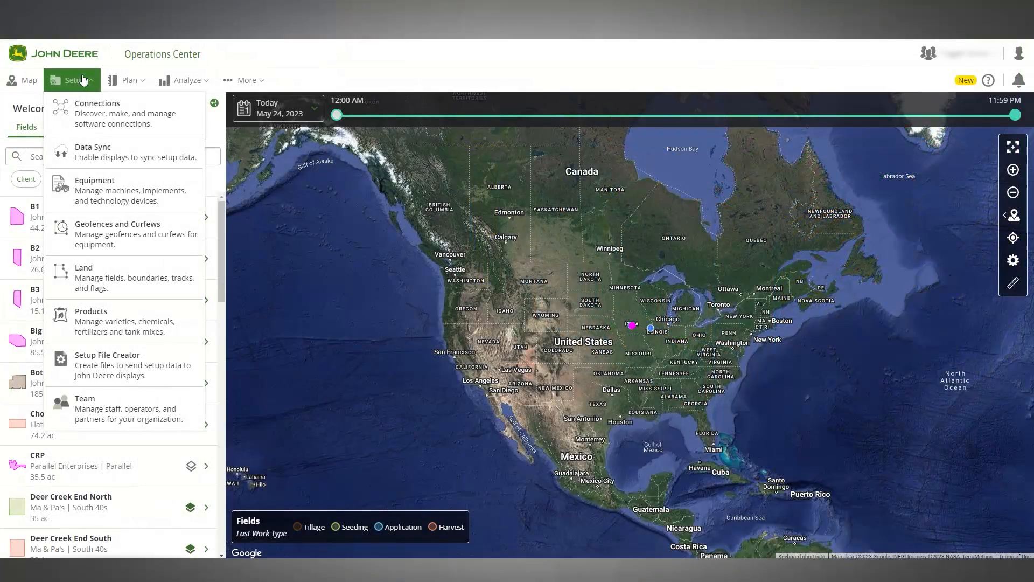
pyautogui.moveTo(119, 212)
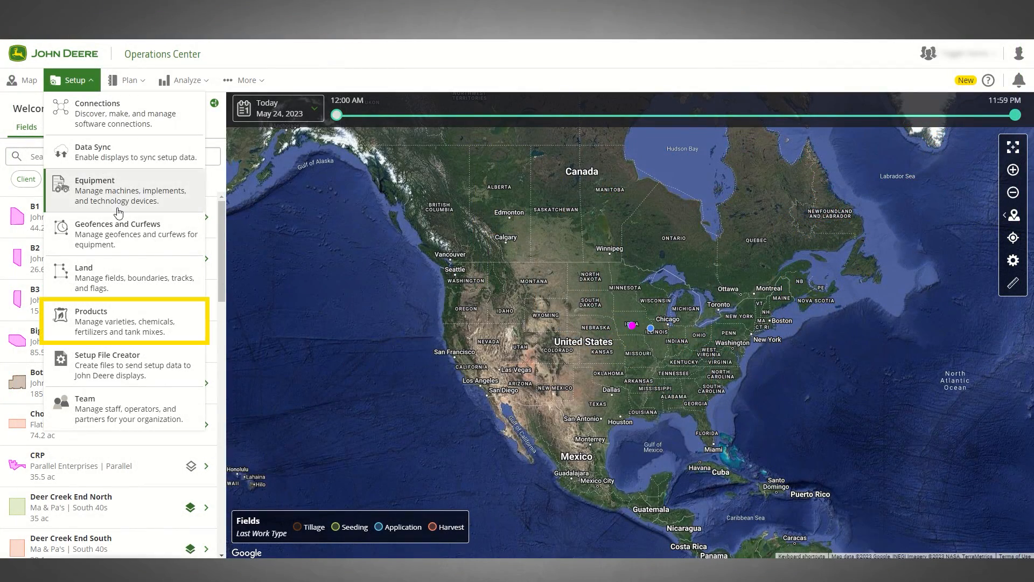
pyautogui.moveTo(131, 322)
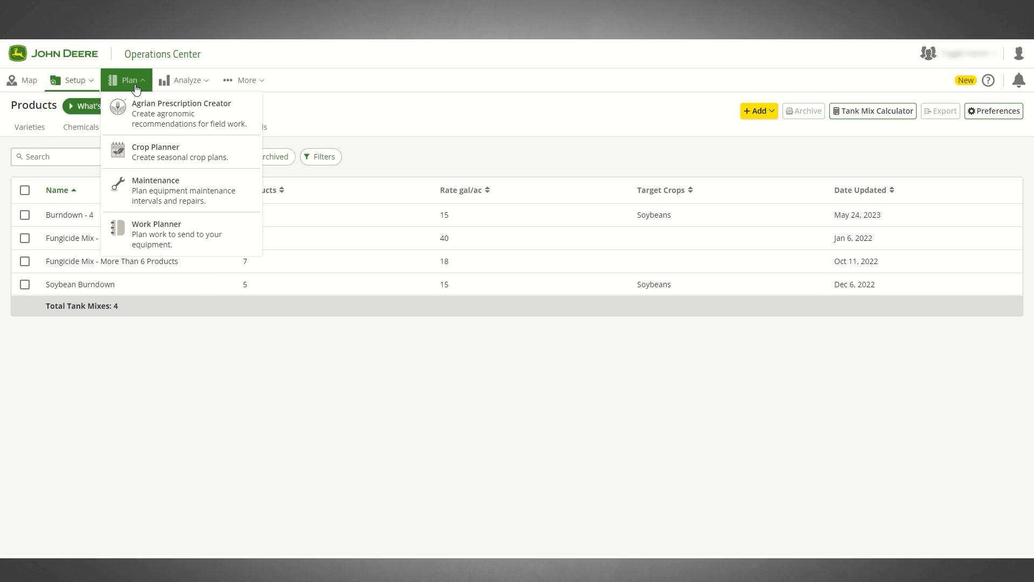
pyautogui.moveTo(211, 237)
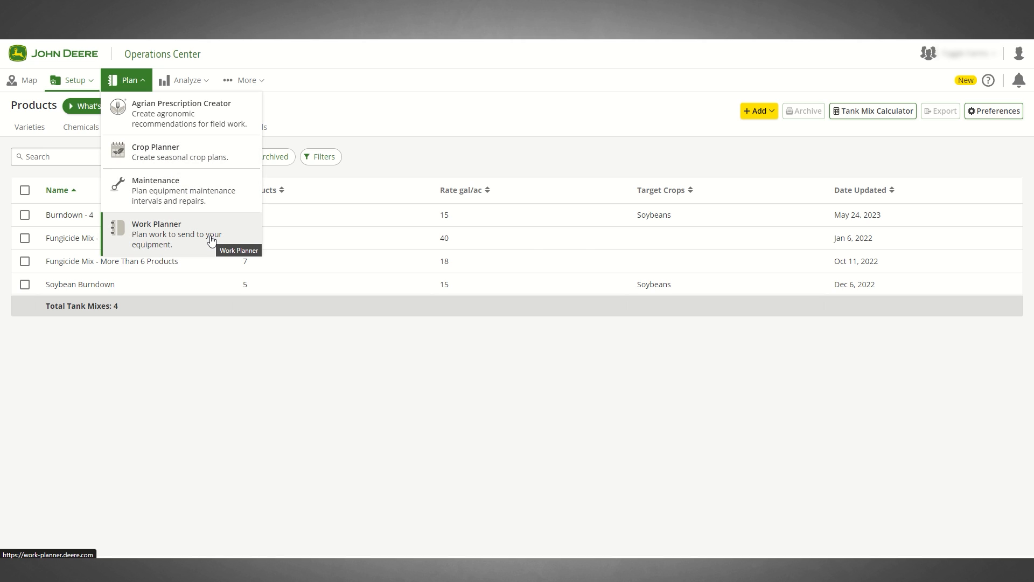
# Filter the Products page's Varieties list by 'GH0' down to the single variety GH0145X
pyautogui.click(71, 80)
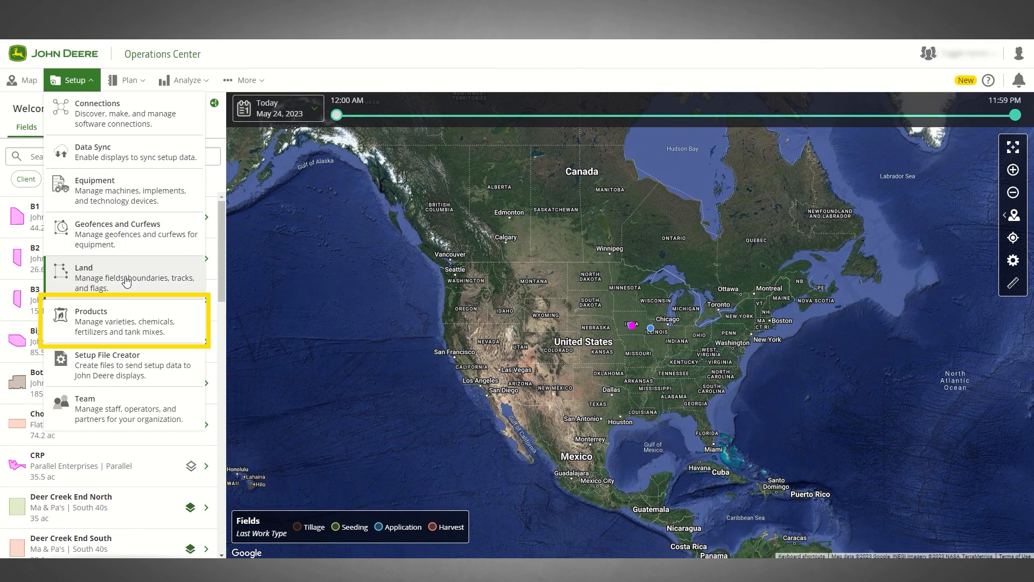
pyautogui.moveTo(124, 321)
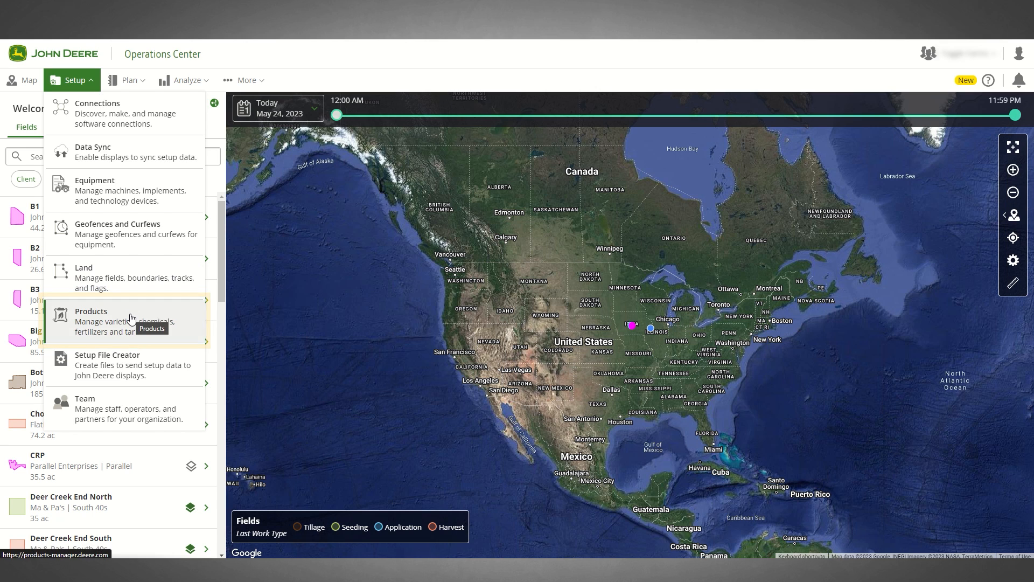
pyautogui.click(90, 310)
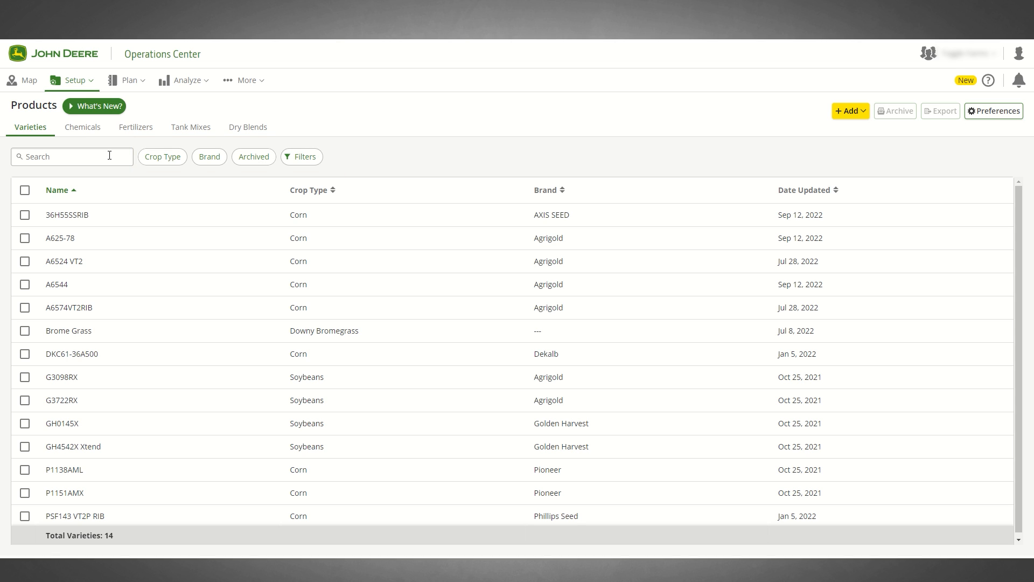
pyautogui.click(71, 156)
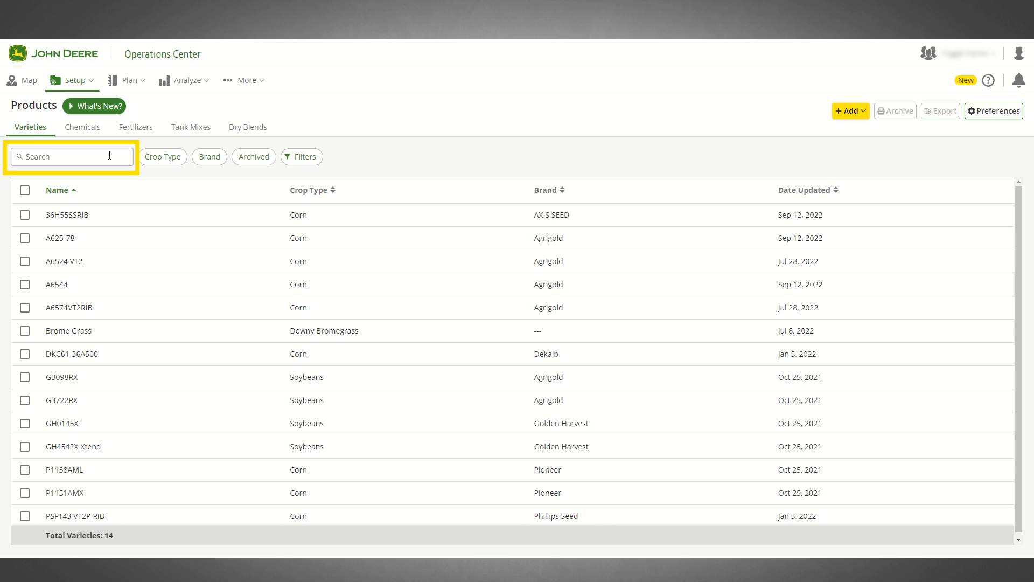
pyautogui.write('GH0')
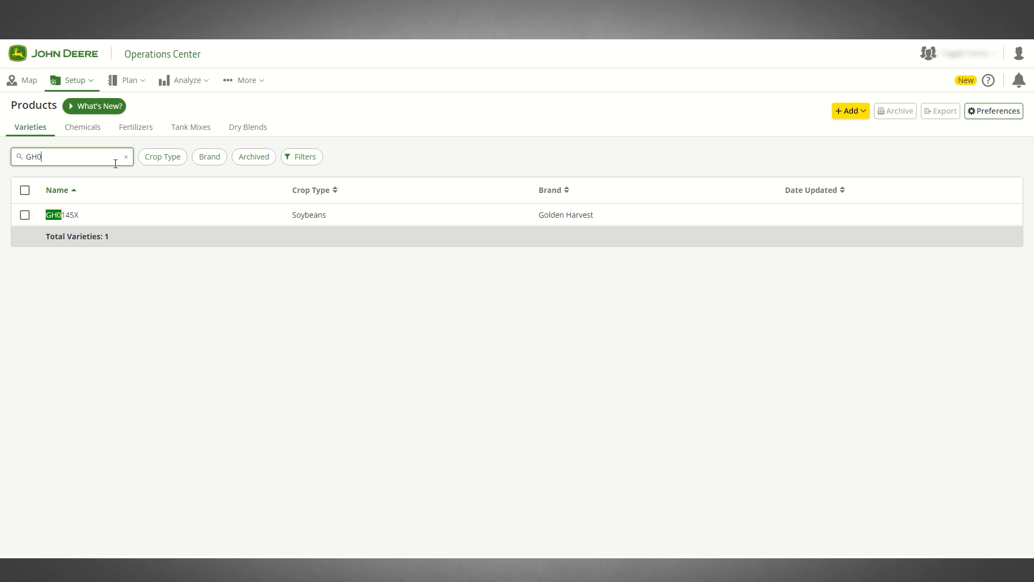
pyautogui.click(190, 127)
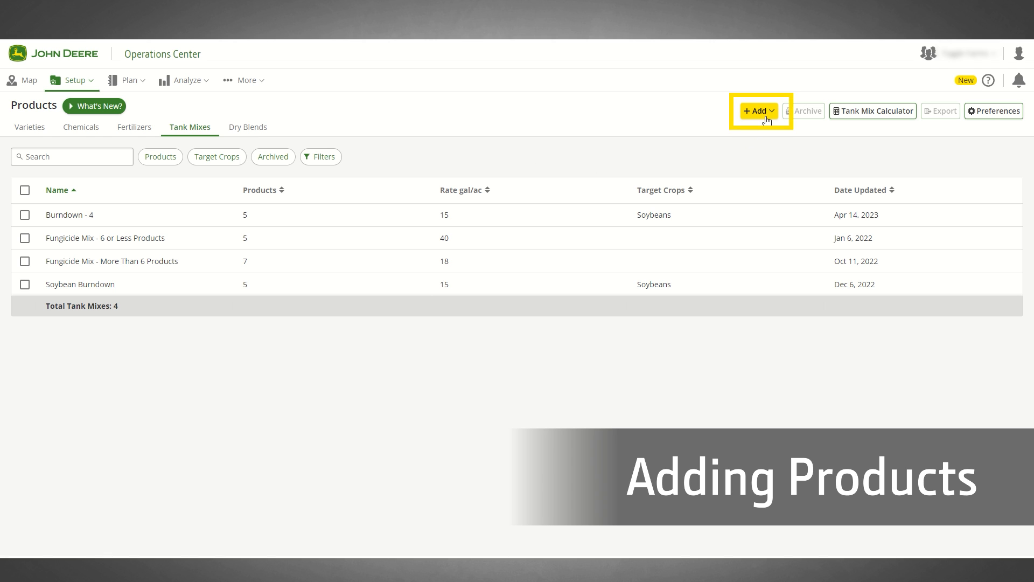
# Browse the Add Products chemical catalogue, close it unchanged and land on the Chemicals list
pyautogui.click(758, 110)
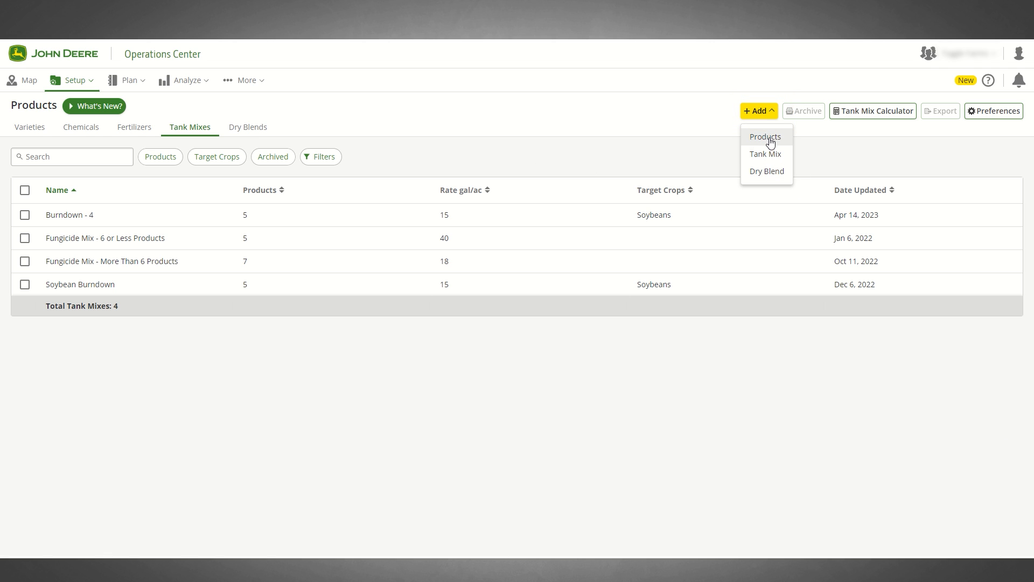
pyautogui.click(765, 136)
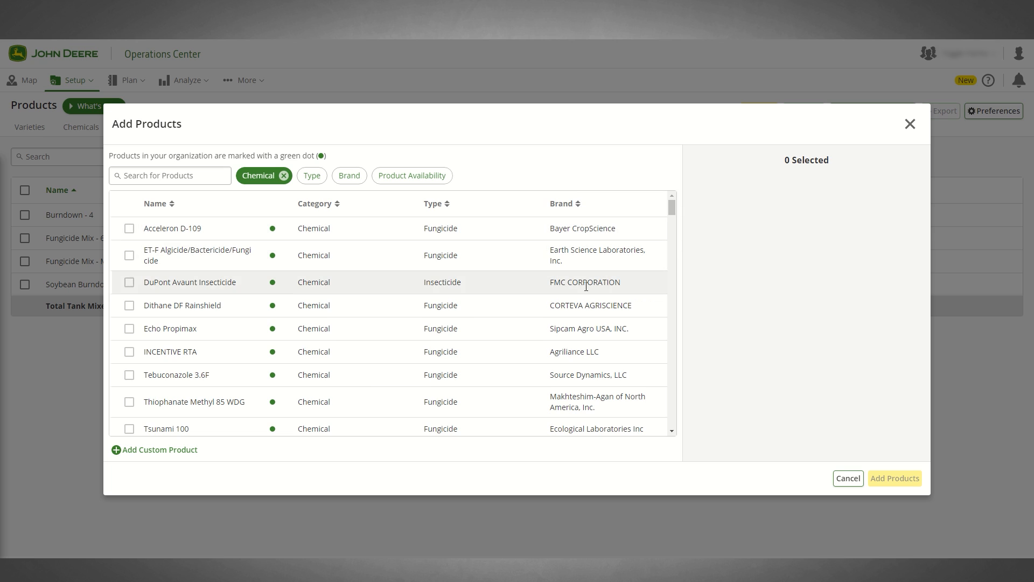
pyautogui.moveTo(582, 450)
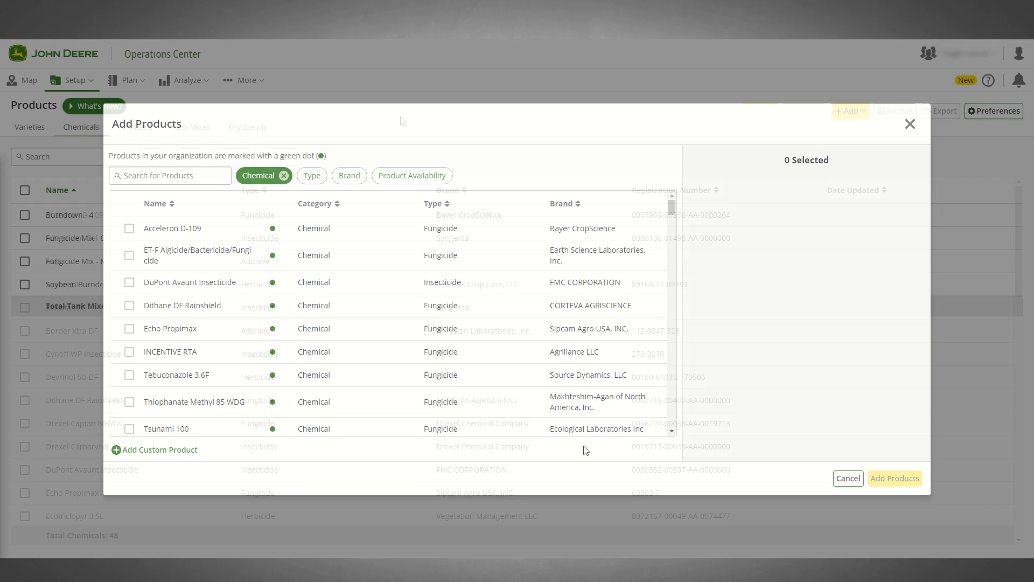
pyautogui.click(847, 479)
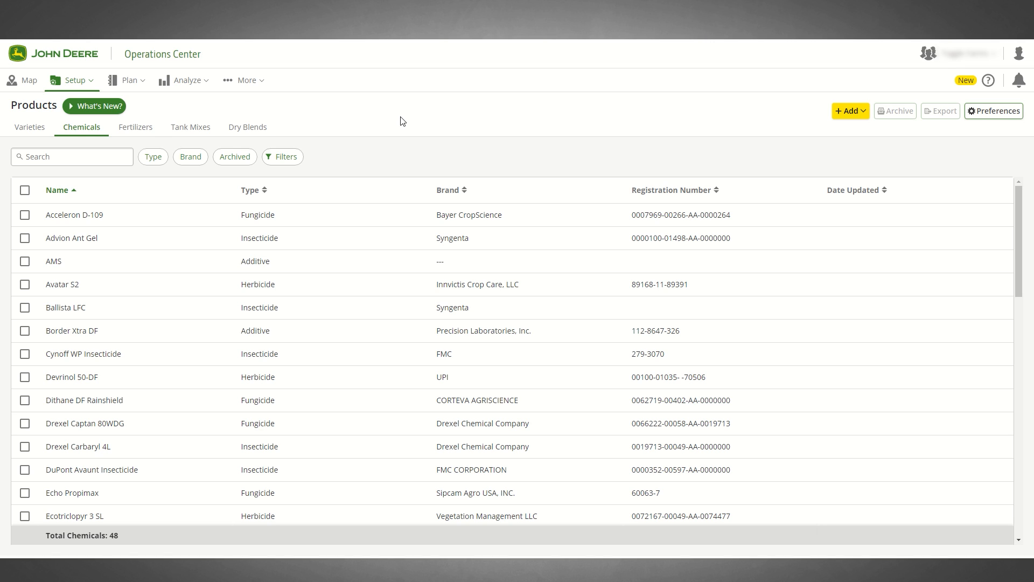
# Check Avatar S2, Cynoff WP Insecticide and Drexel Carbaryl 4L, then show the Add choices
pyautogui.click(81, 127)
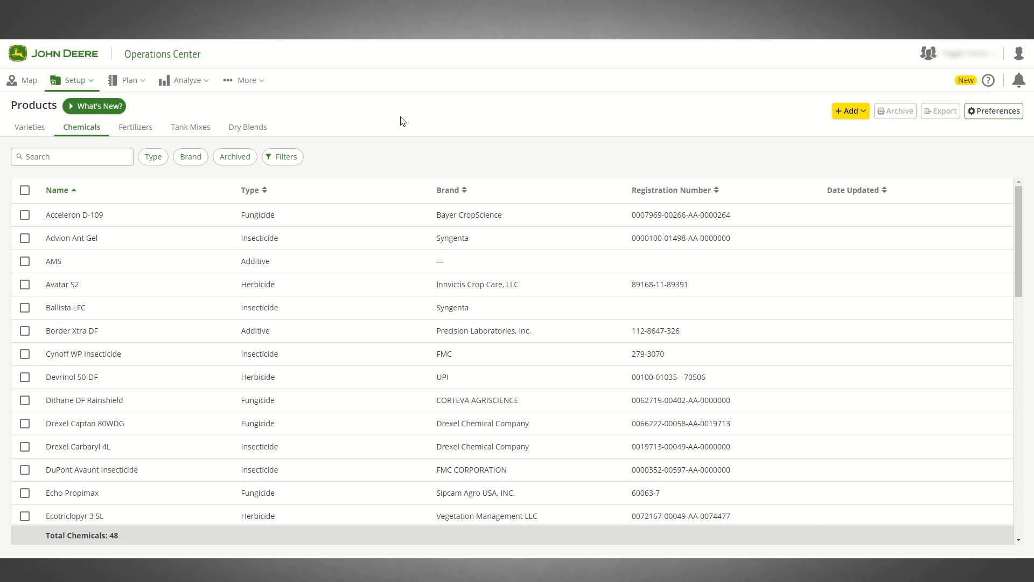
pyautogui.moveTo(62, 284)
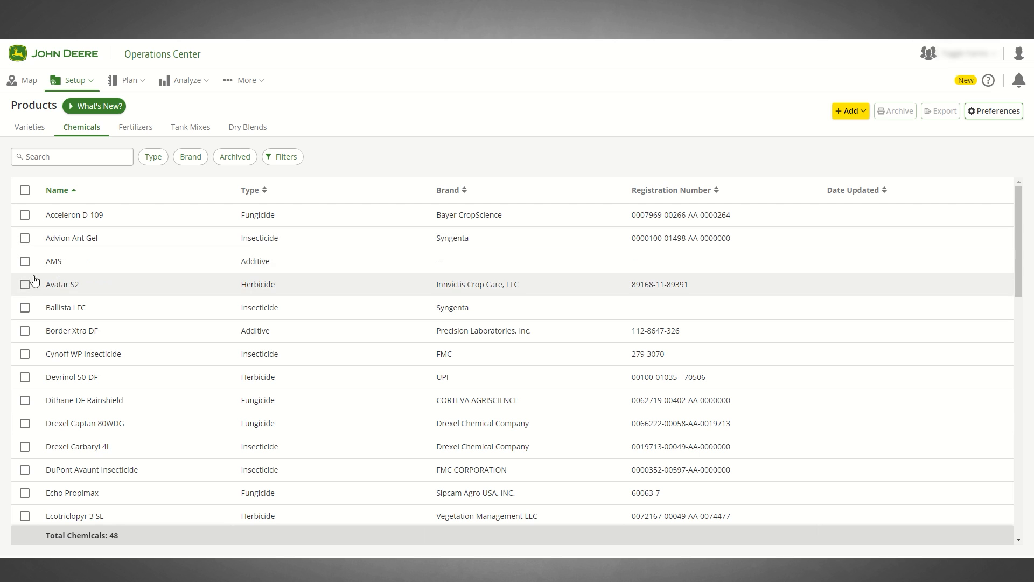
pyautogui.click(25, 285)
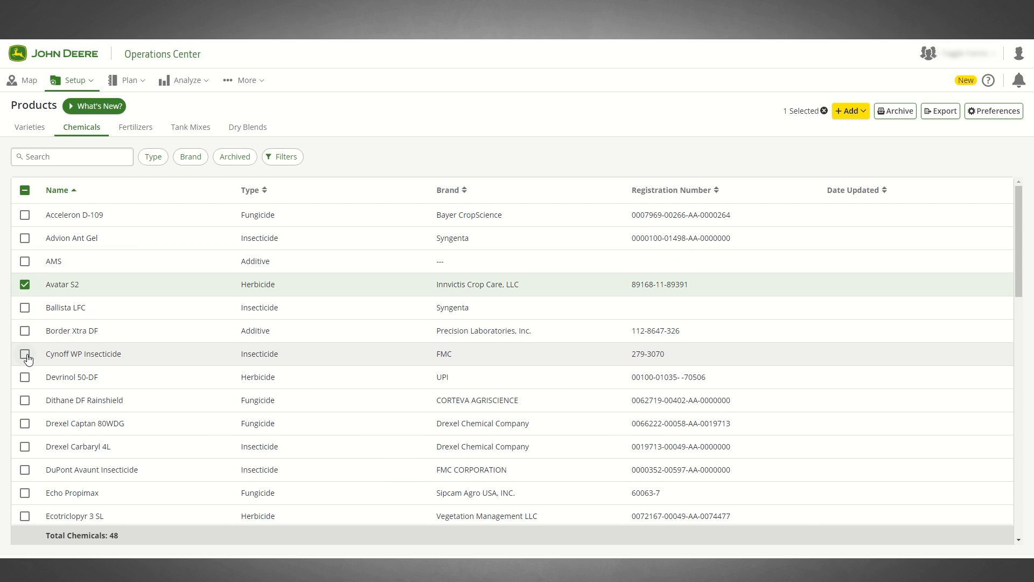
pyautogui.click(25, 353)
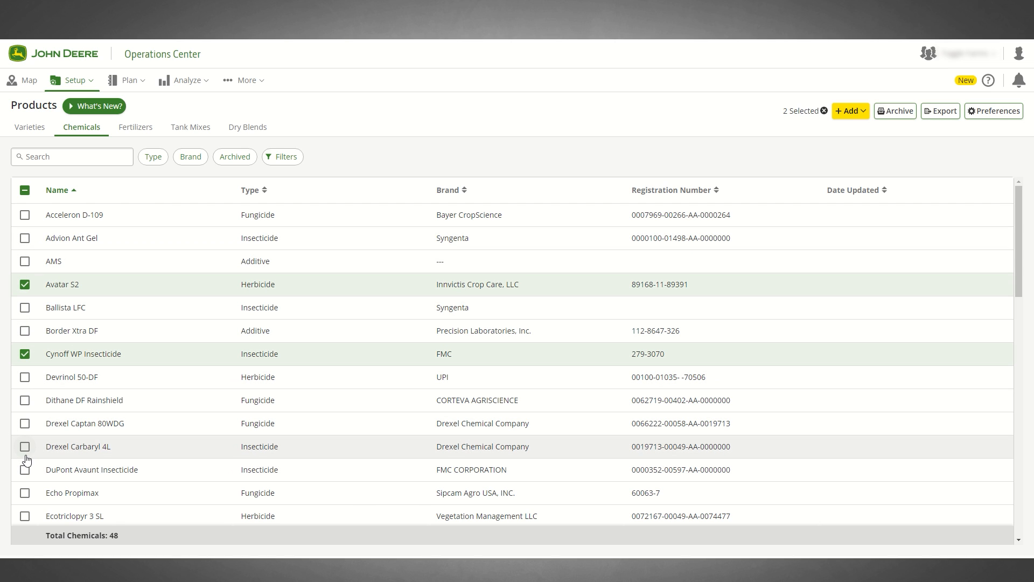
pyautogui.click(25, 446)
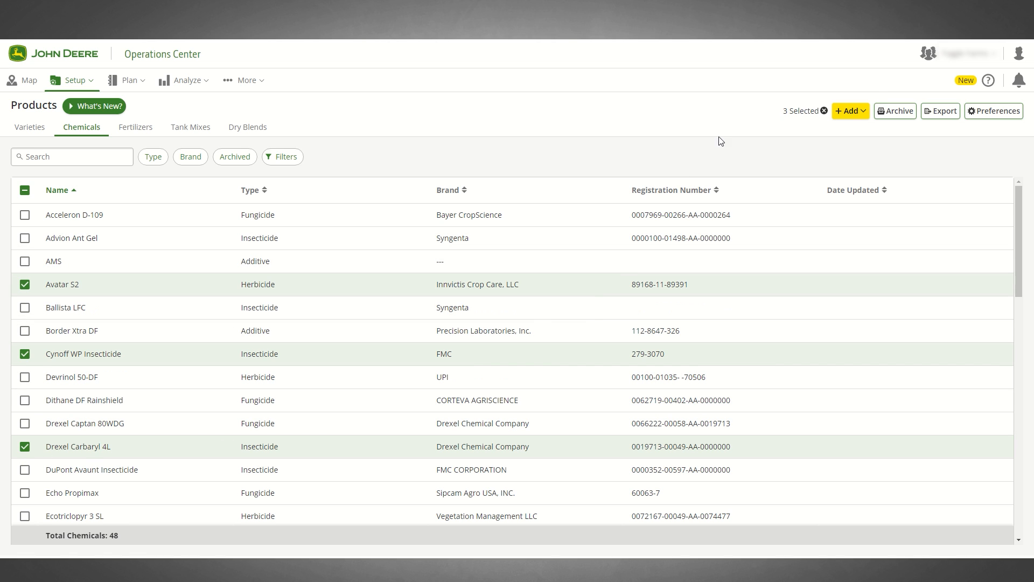
pyautogui.click(848, 110)
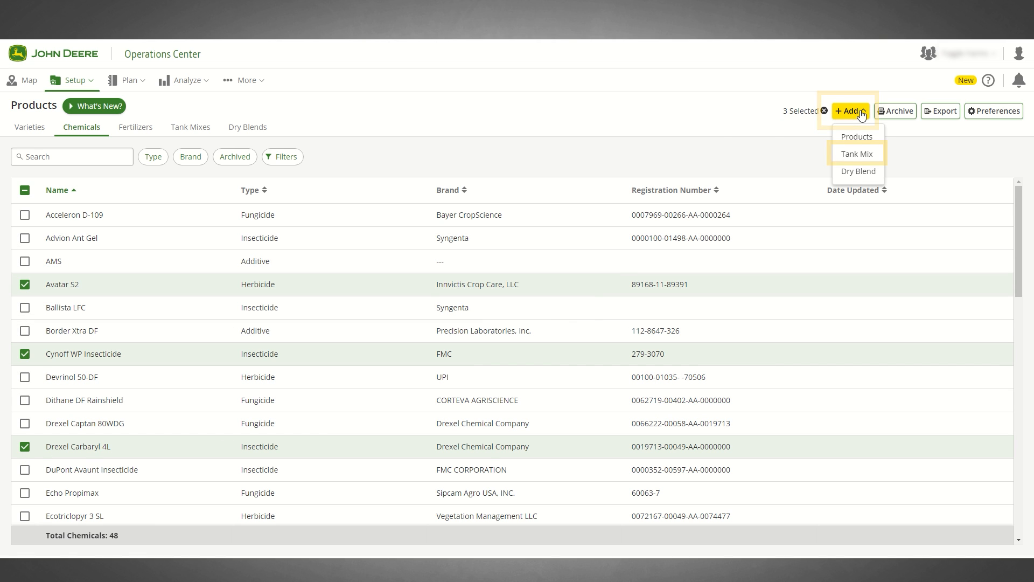
pyautogui.moveTo(858, 154)
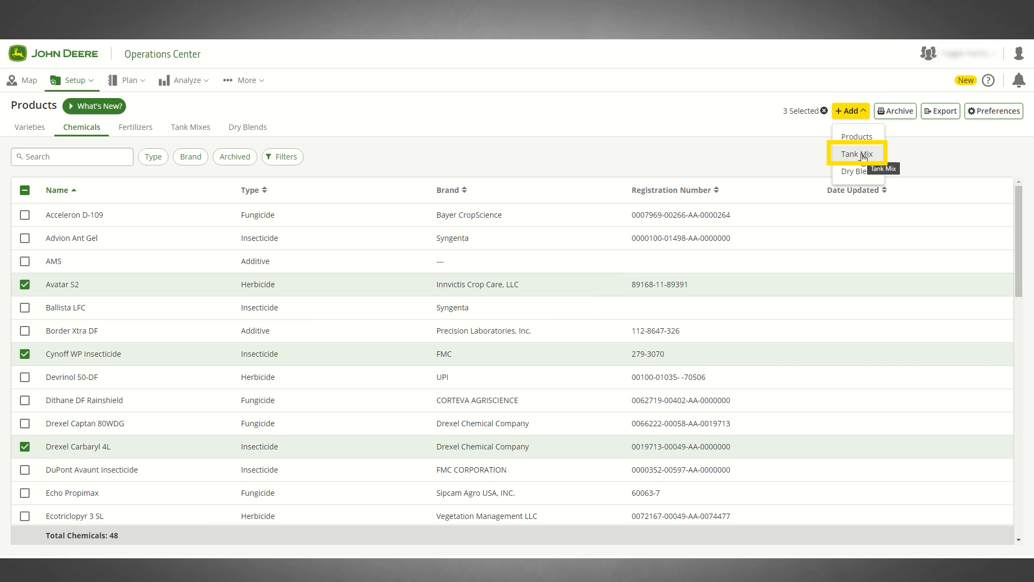
# Create tank mix 'Example' starting from the existing Burndown - 4 mix with its five products
pyautogui.click(857, 155)
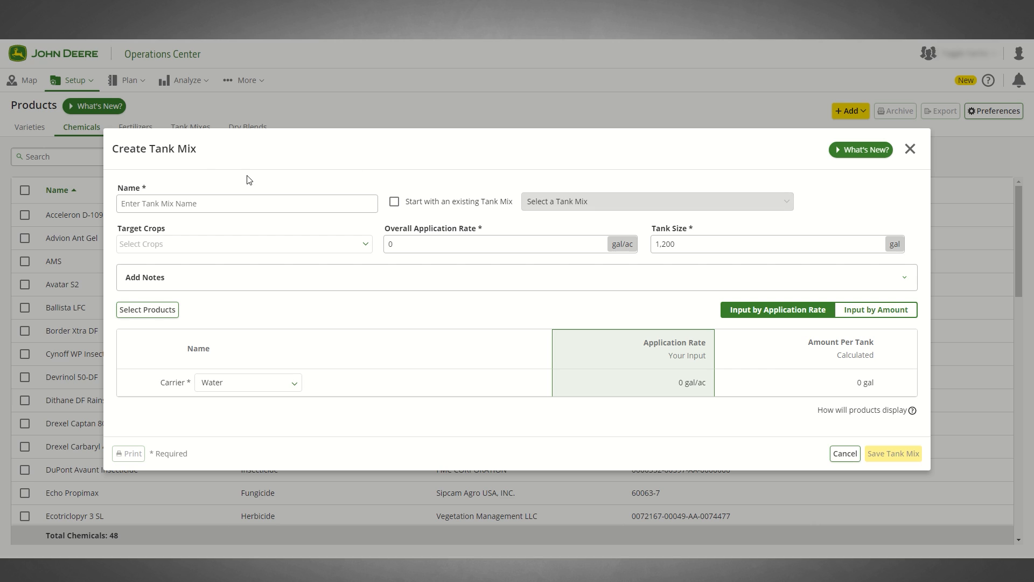
pyautogui.moveTo(213, 176)
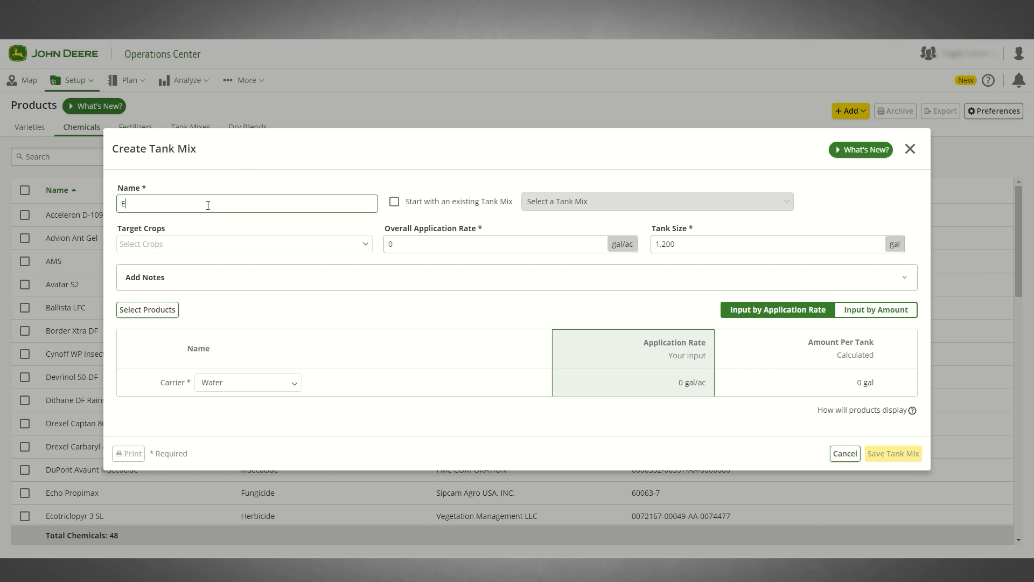
pyautogui.write('Example')
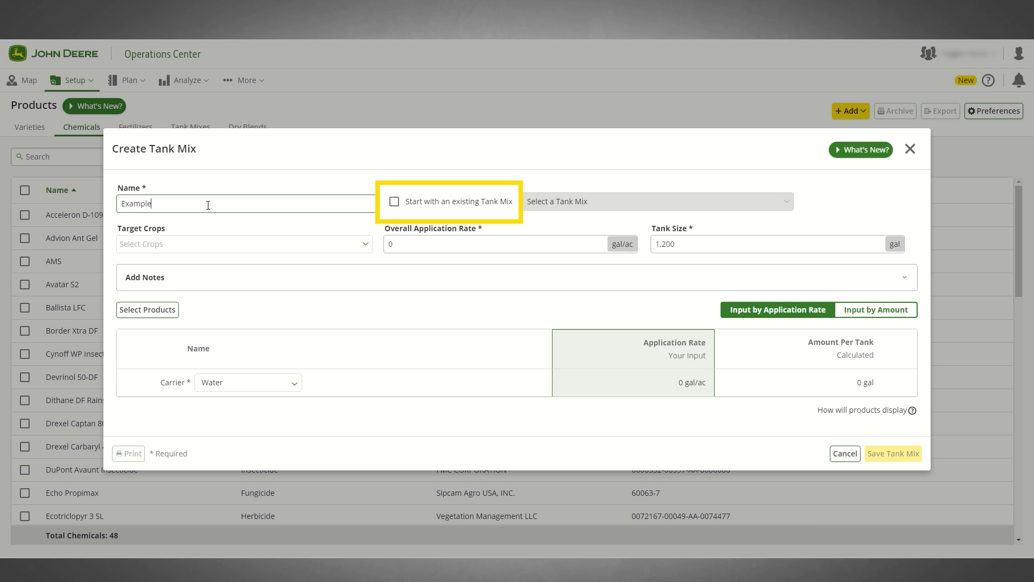
pyautogui.click(394, 202)
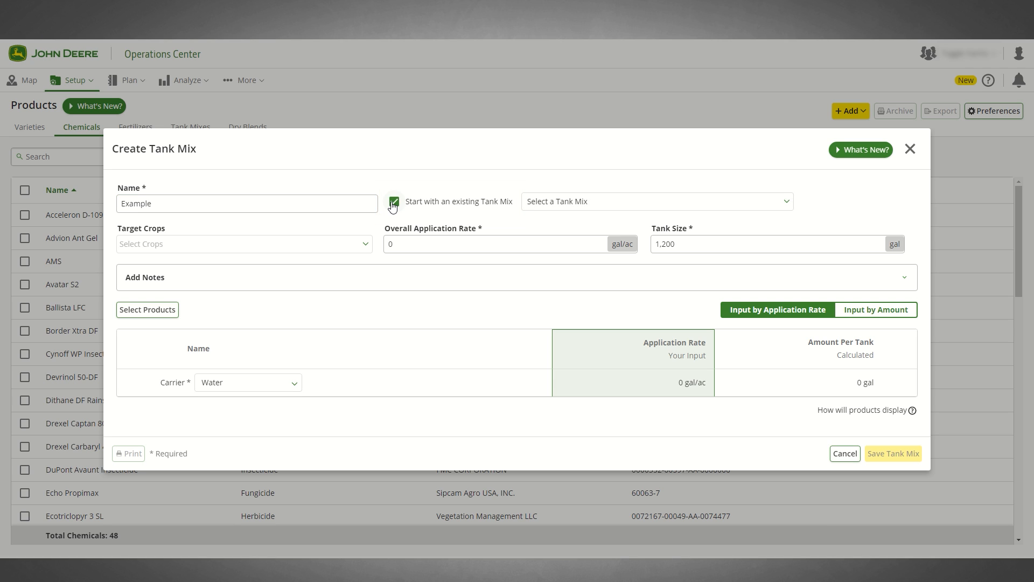
pyautogui.click(655, 201)
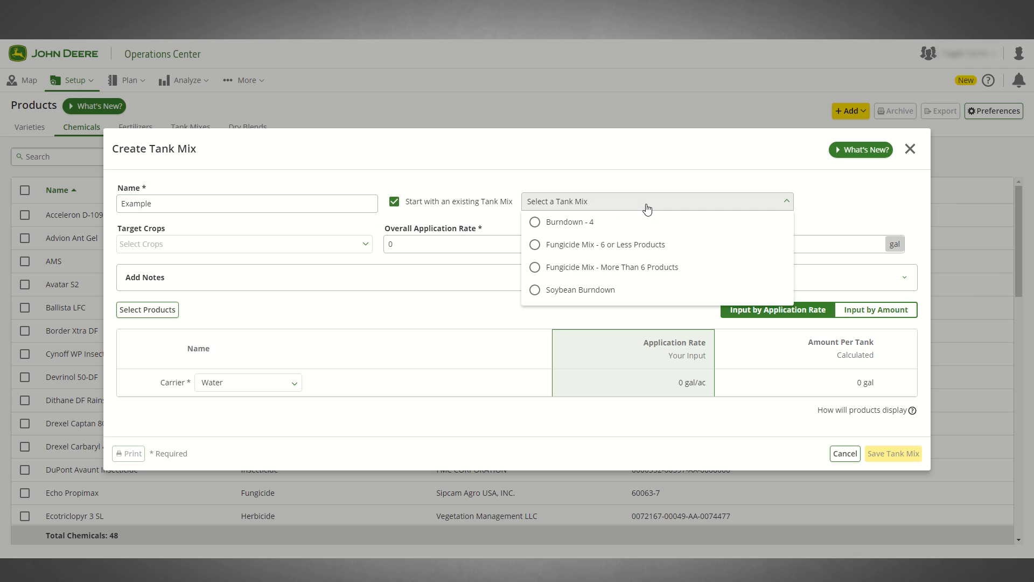
pyautogui.click(567, 222)
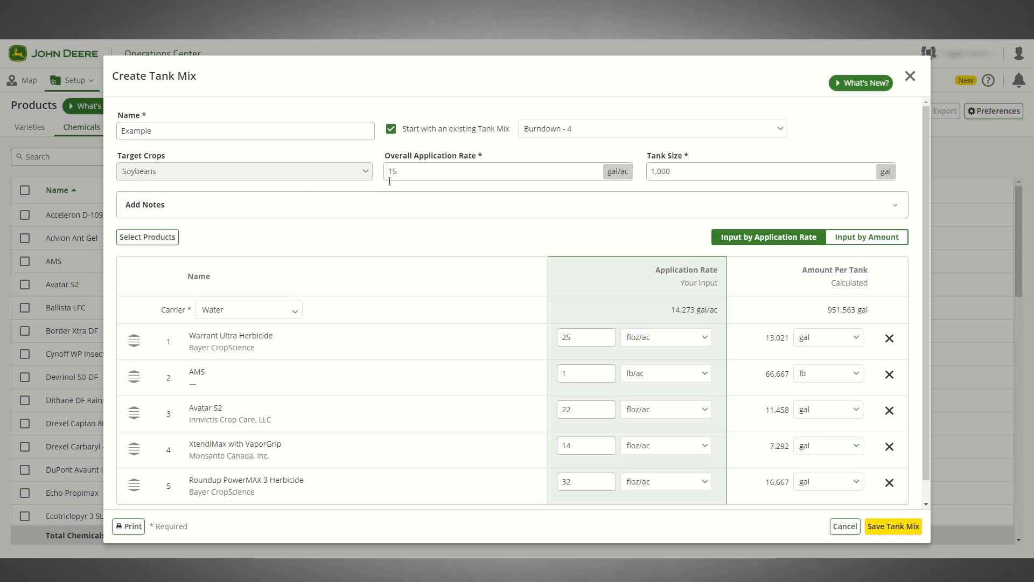
pyautogui.click(507, 171)
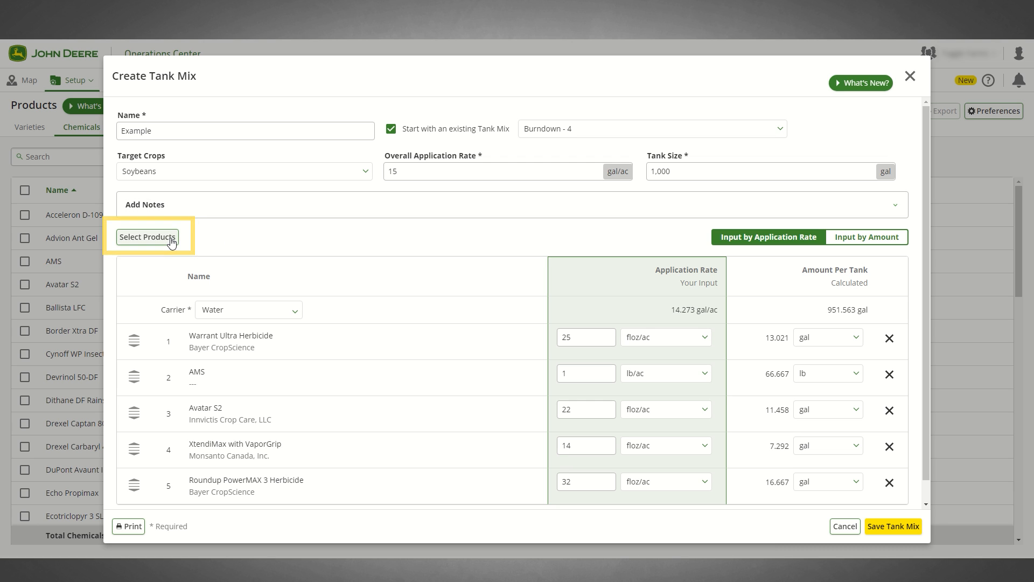
# Add Dithane DF Rainshield and ET-F Algicide/Bactericide/Fungicide, bringing the mix to seven products
pyautogui.click(147, 237)
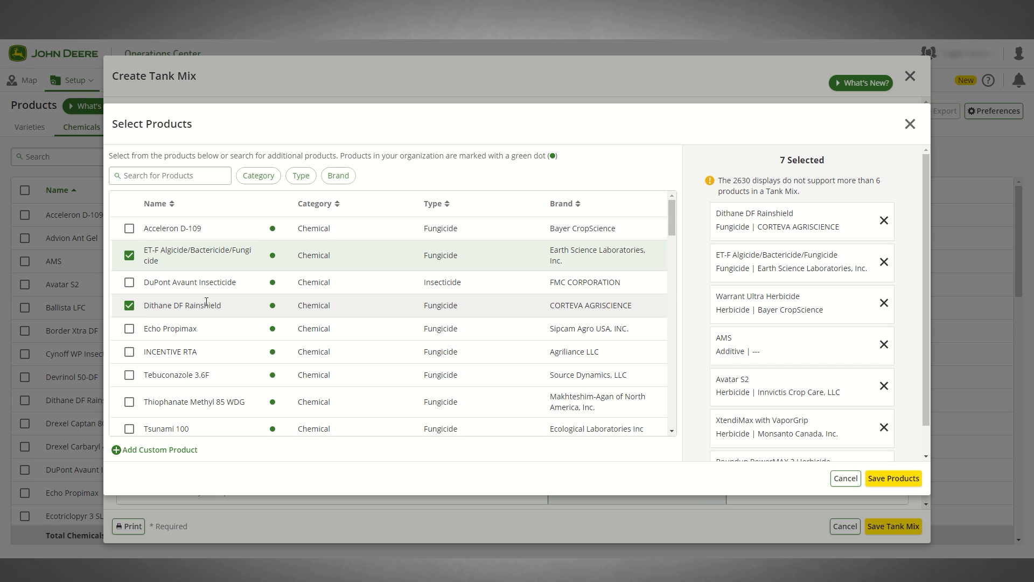
pyautogui.moveTo(894, 478)
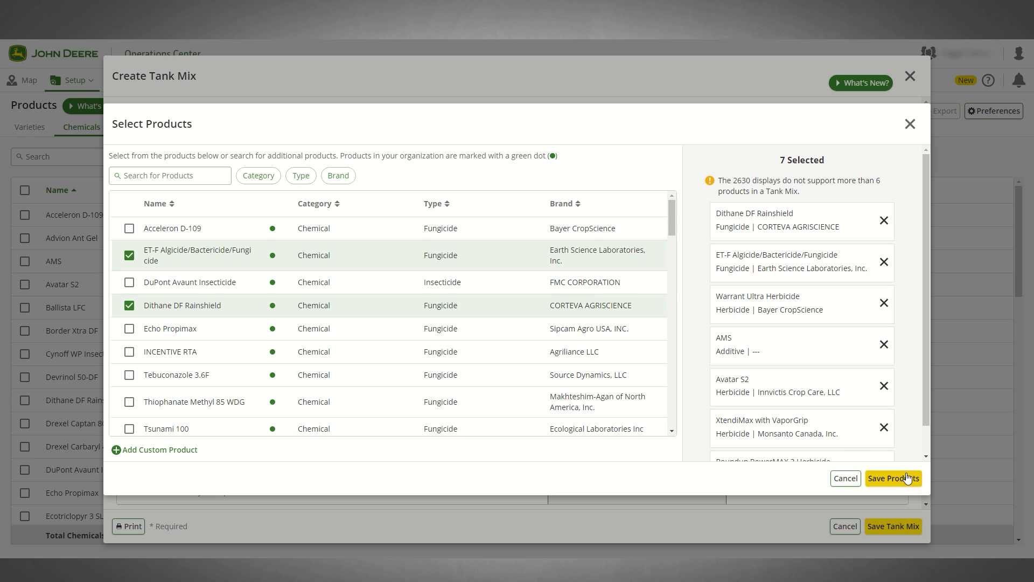
pyautogui.click(892, 478)
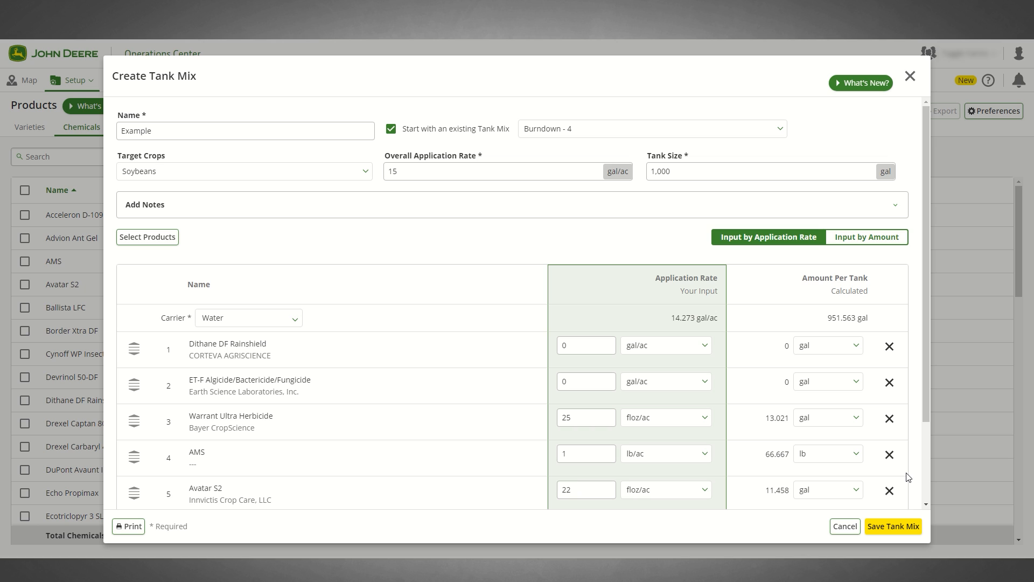
# Switch the Example mix to Input by Amount so application rates are calculated per tank
pyautogui.scroll(-3)
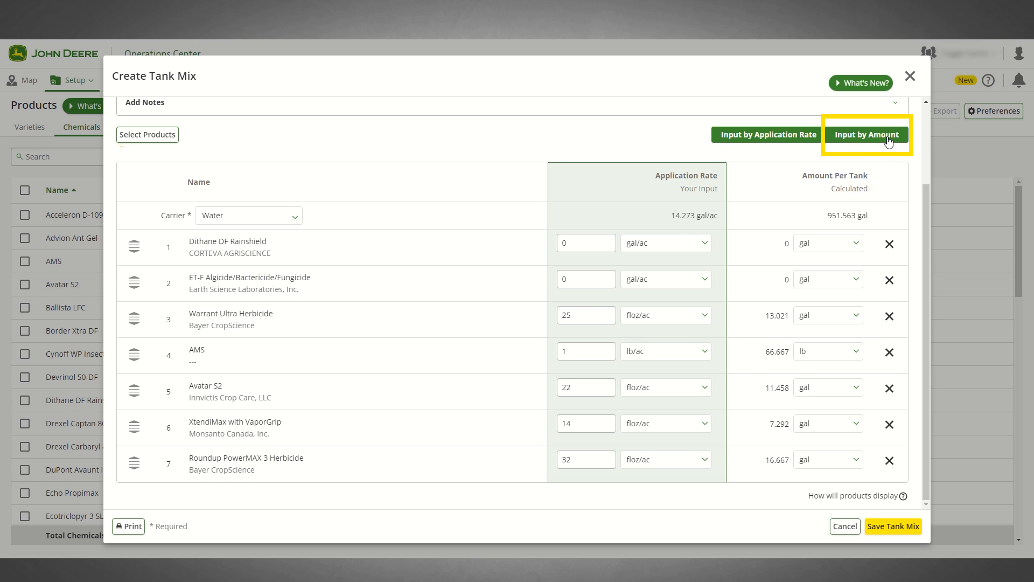
pyautogui.click(866, 135)
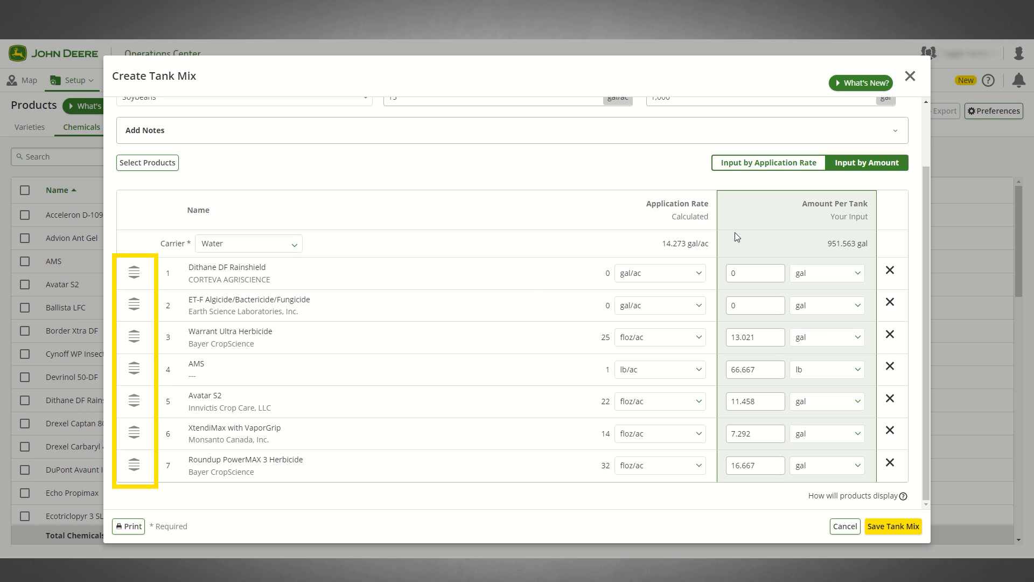
pyautogui.moveTo(151, 279)
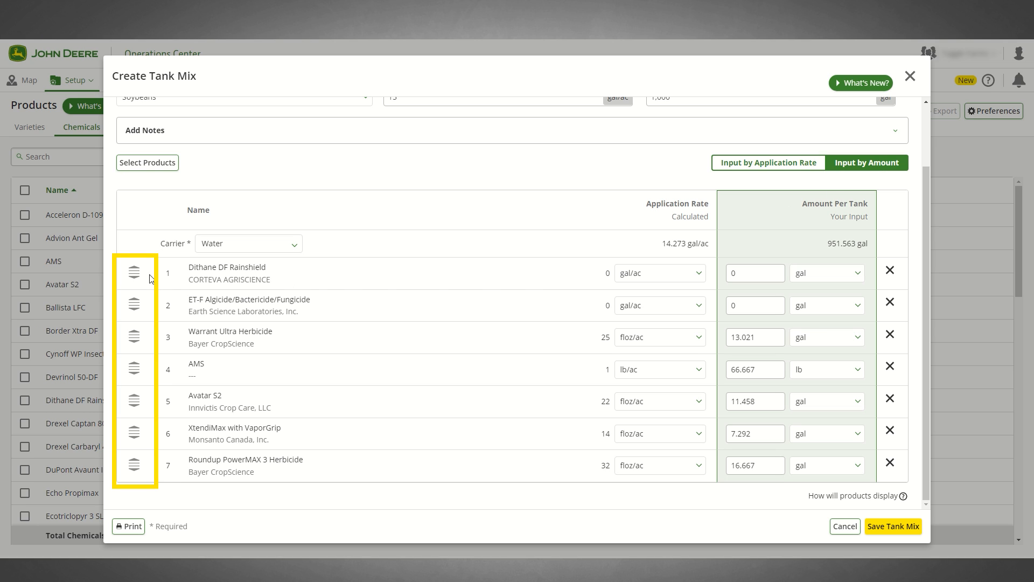
# Drag product rows so ET-F Algicide leads and Roundup PowerMAX 3 Herbicide follows
pyautogui.moveTo(133, 272); pyautogui.dragTo(133, 336)
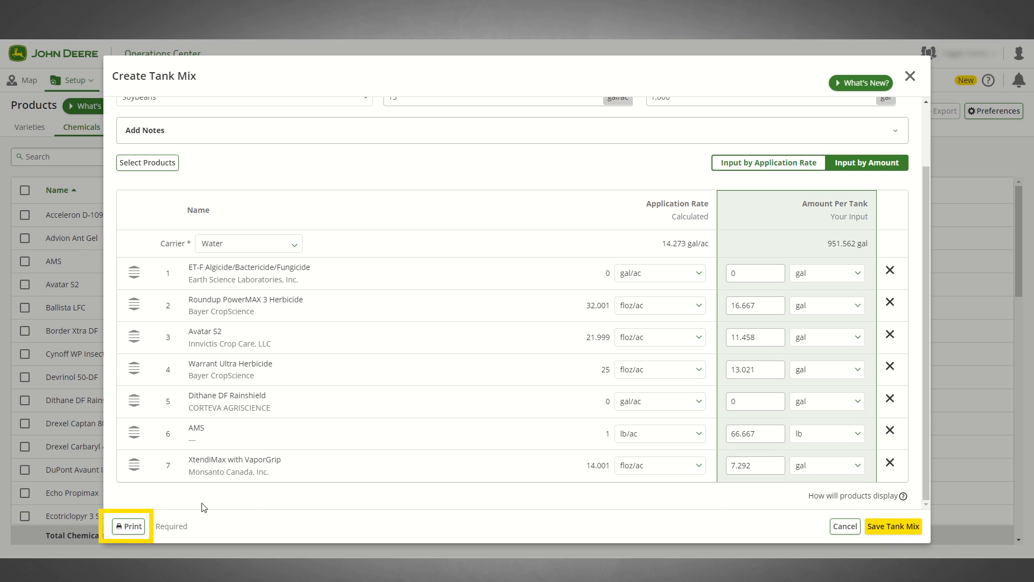
pyautogui.moveTo(128, 525)
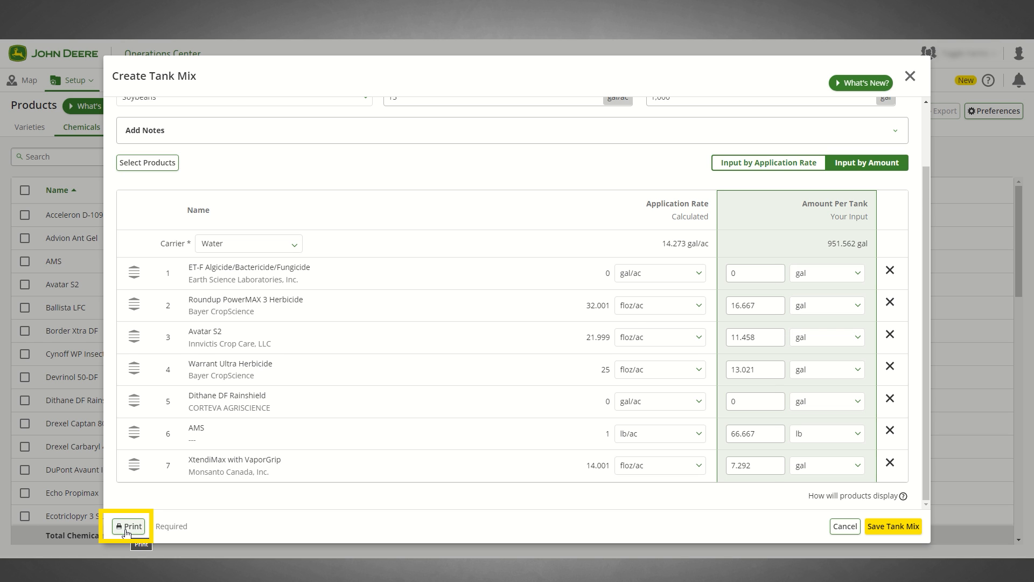